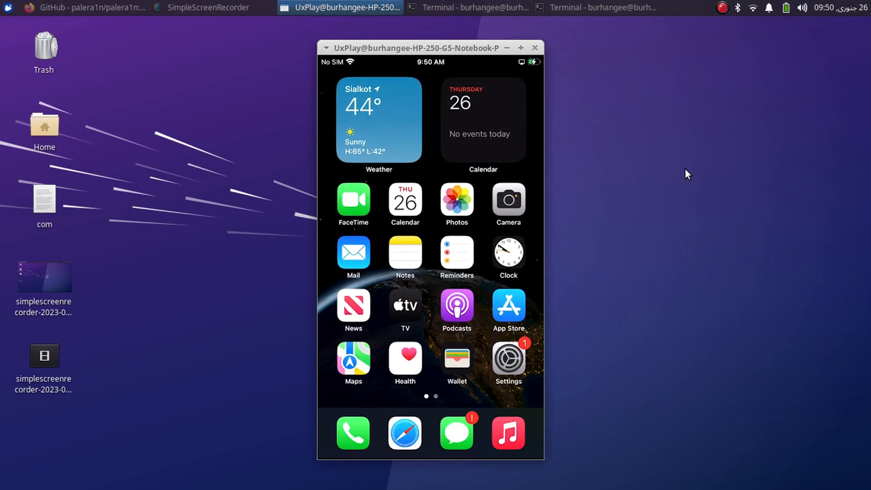
# - Swipe the mirrored iPhone home screen, then bring the palera1n GitHub page forward in Firefox
pyautogui.click(508, 357)
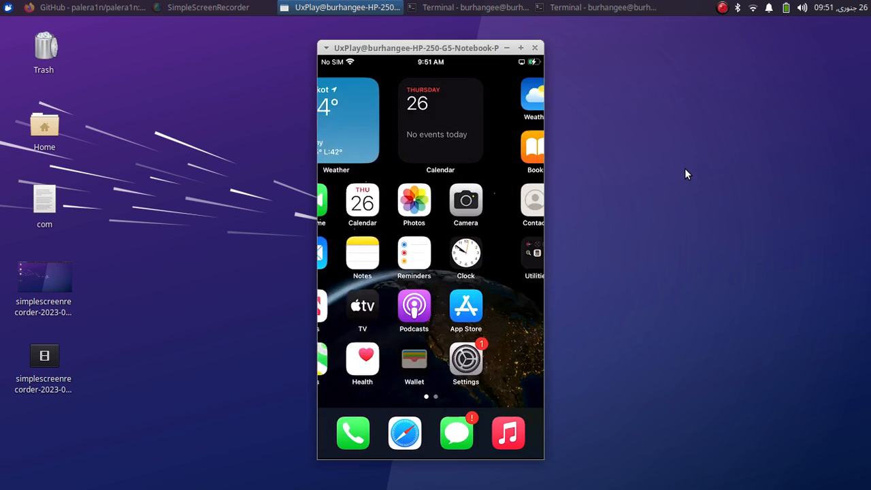
pyautogui.click(82, 8)
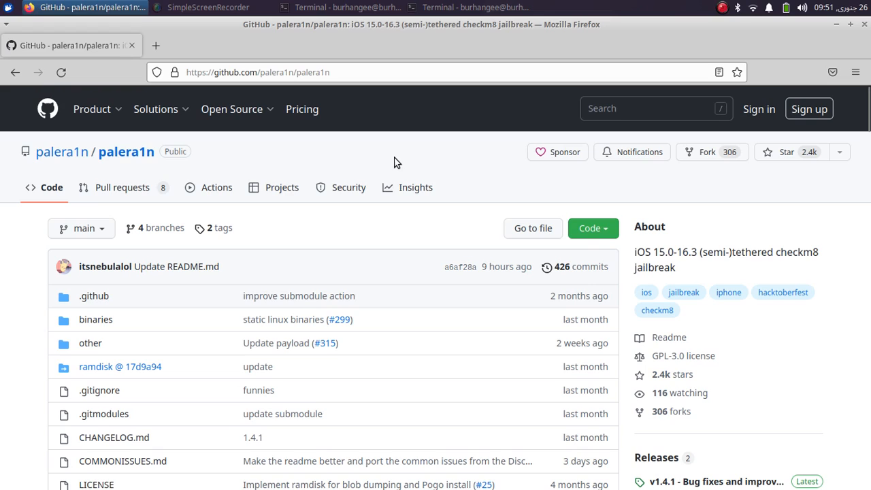
# - Open the Easy Install folder in Downloads and select install.sh
pyautogui.click(339, 7)
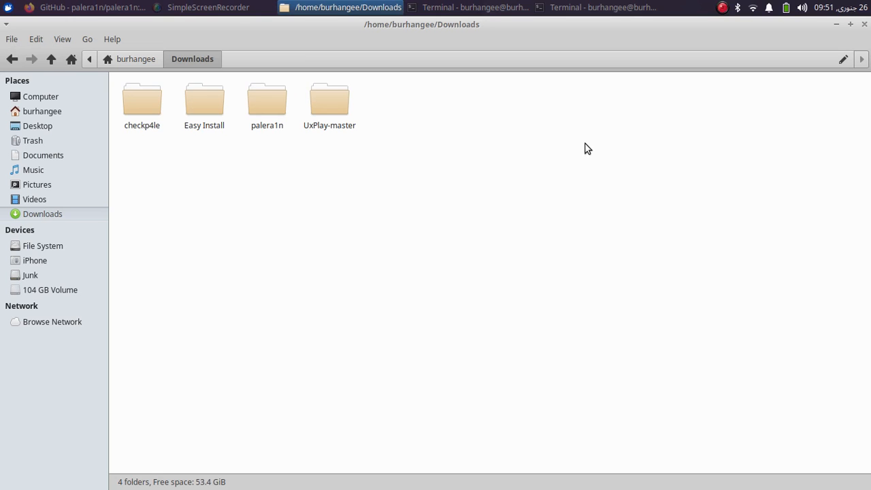
pyautogui.moveTo(400, 224)
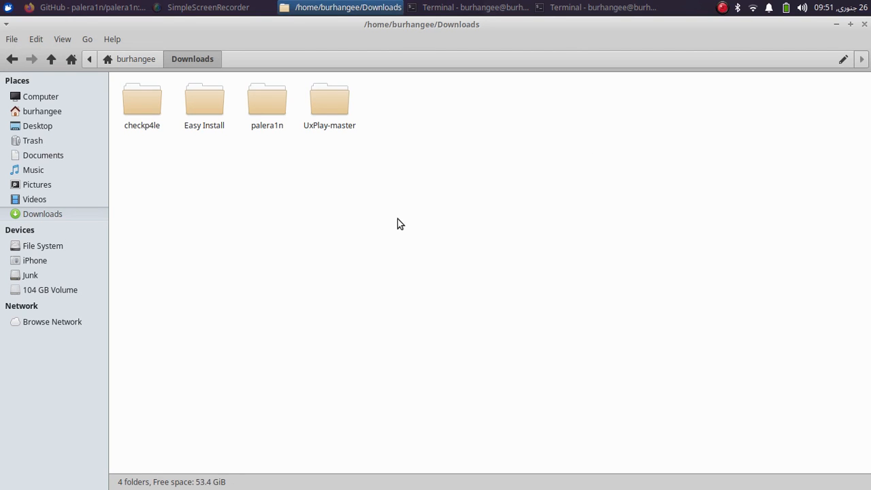
pyautogui.moveTo(227, 163)
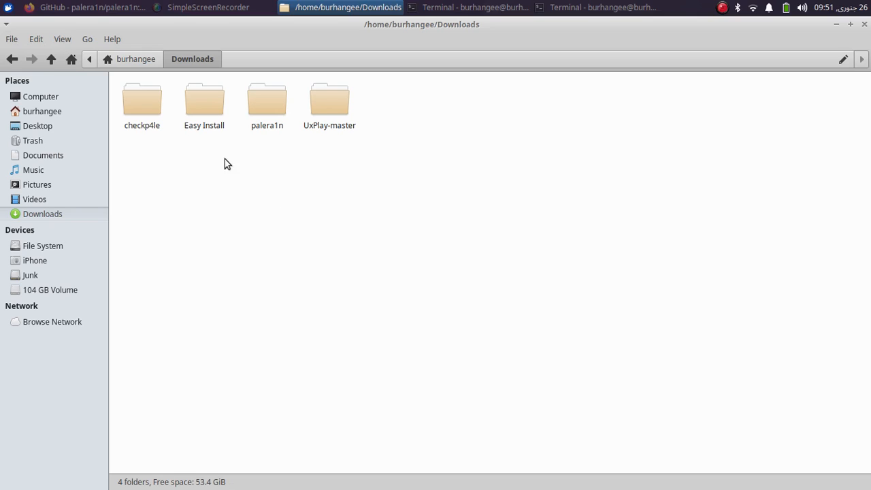
pyautogui.moveTo(204, 109)
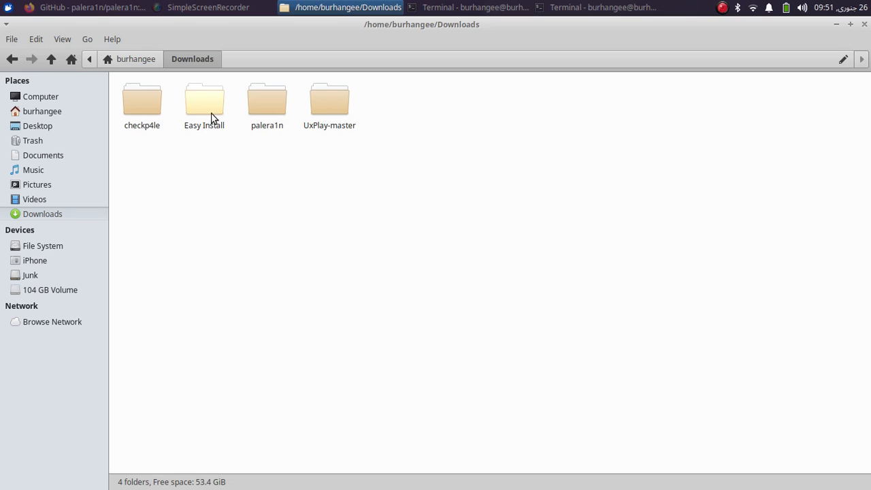
pyautogui.click(204, 102)
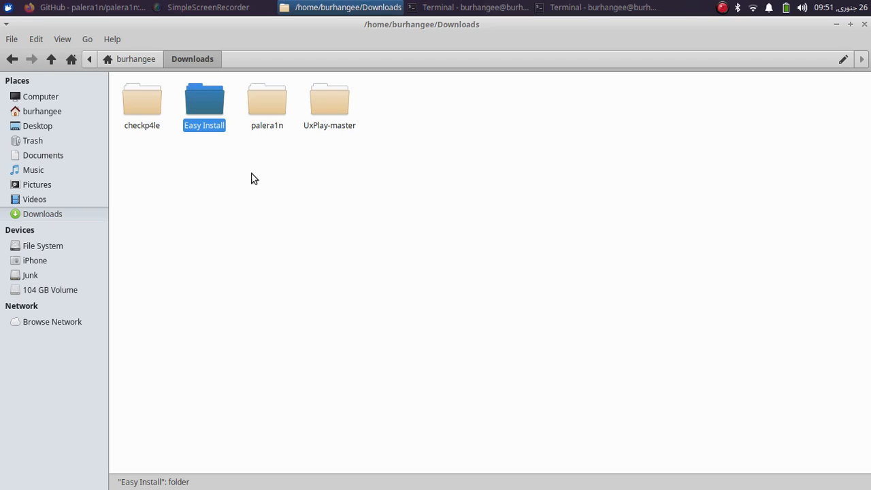
pyautogui.moveTo(204, 105)
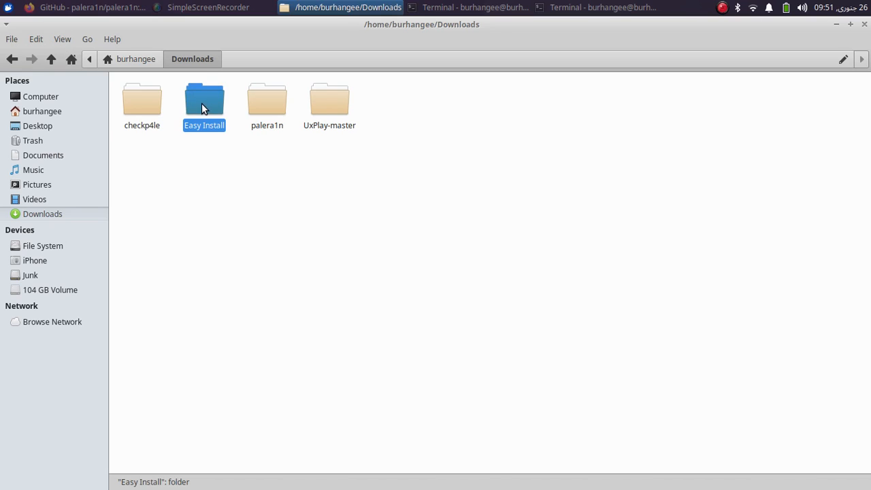
pyautogui.doubleClick(205, 98)
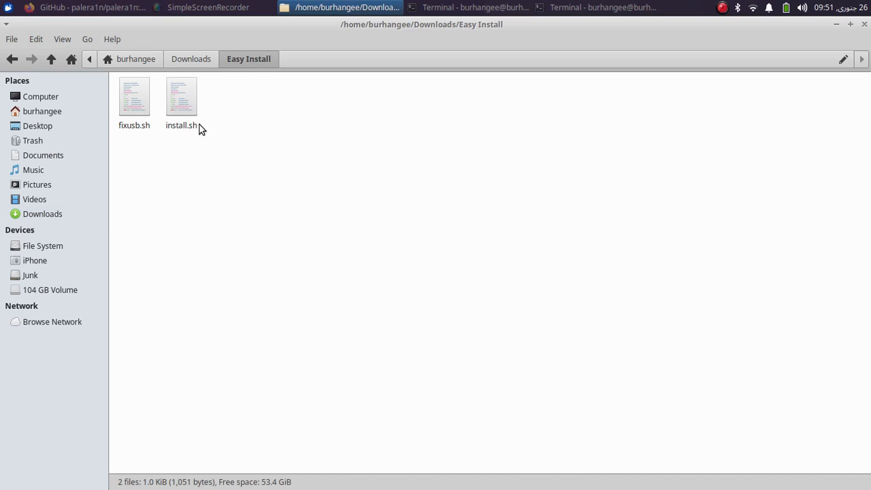
pyautogui.click(181, 96)
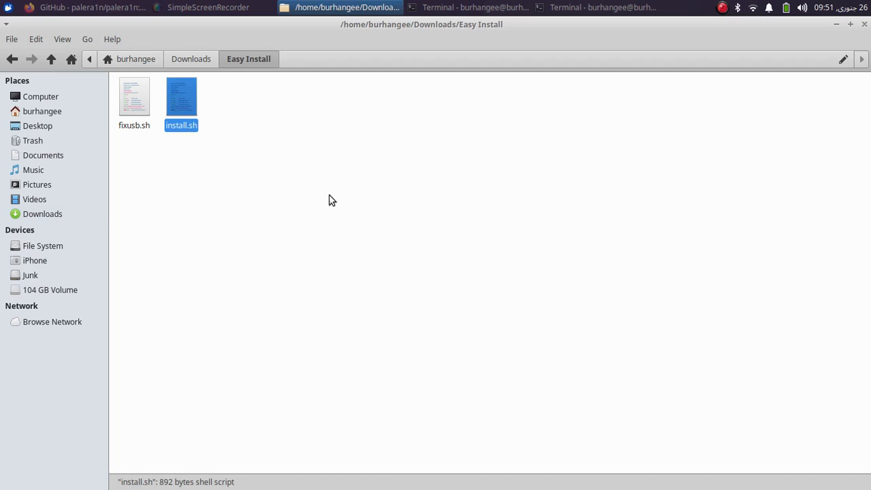
pyautogui.moveTo(182, 95)
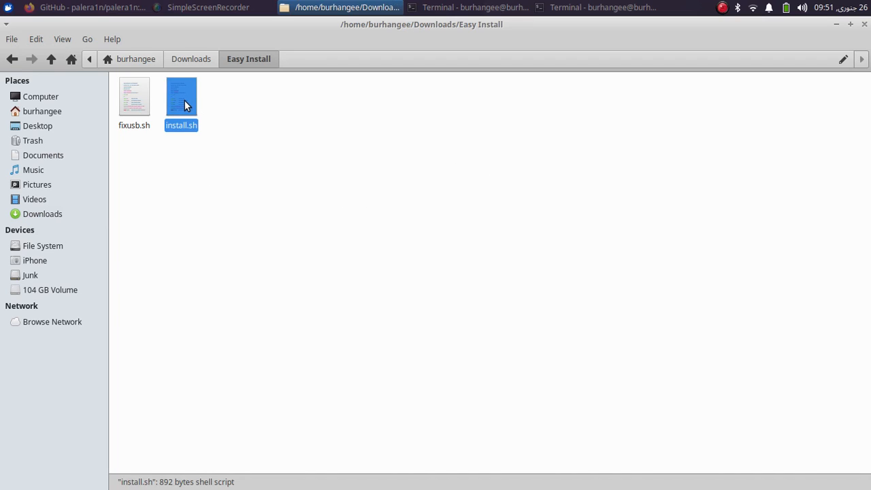
pyautogui.moveTo(312, 134)
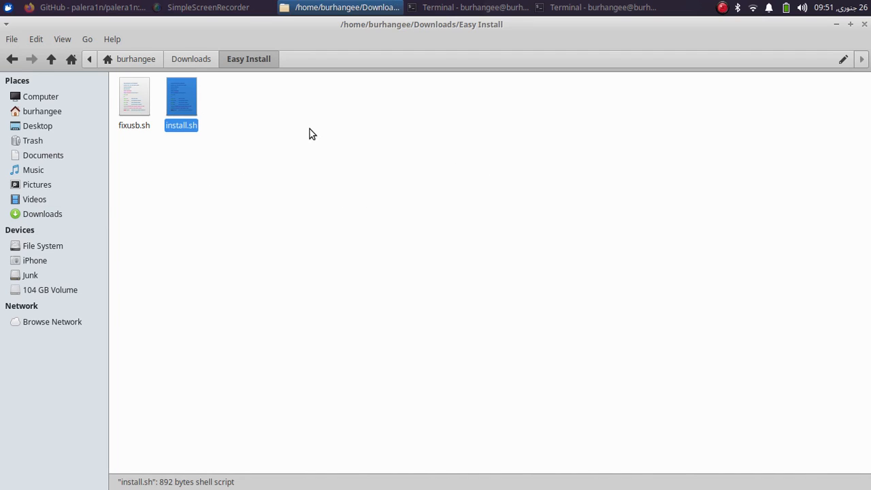
pyautogui.moveTo(353, 108)
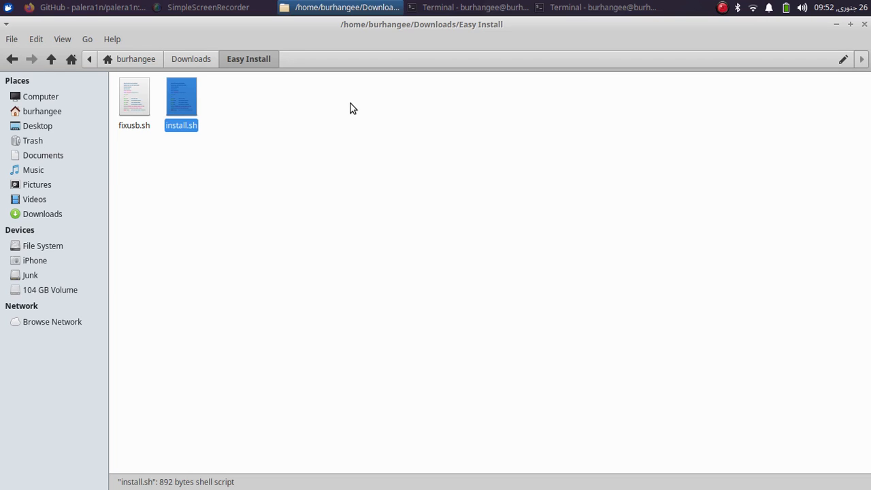
# - In an Easy Install terminal, run sudo bash install.sh and continue the dependency install
pyautogui.rightClick(352, 108)
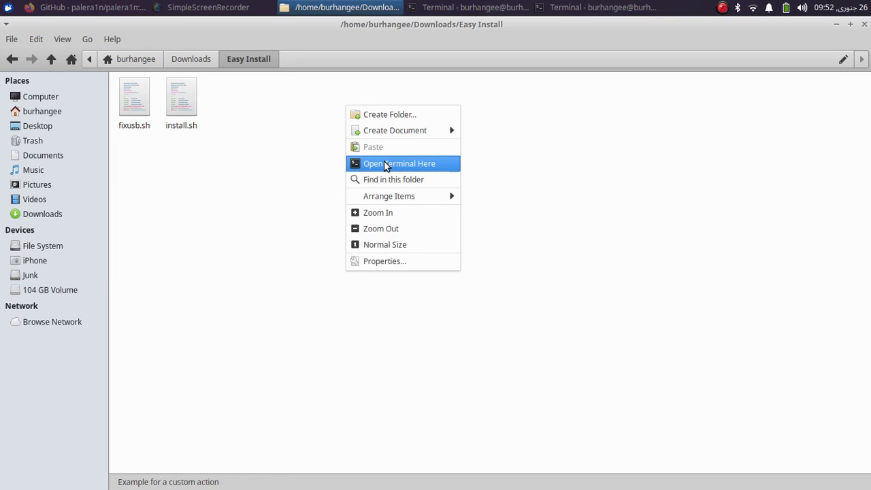
pyautogui.click(399, 163)
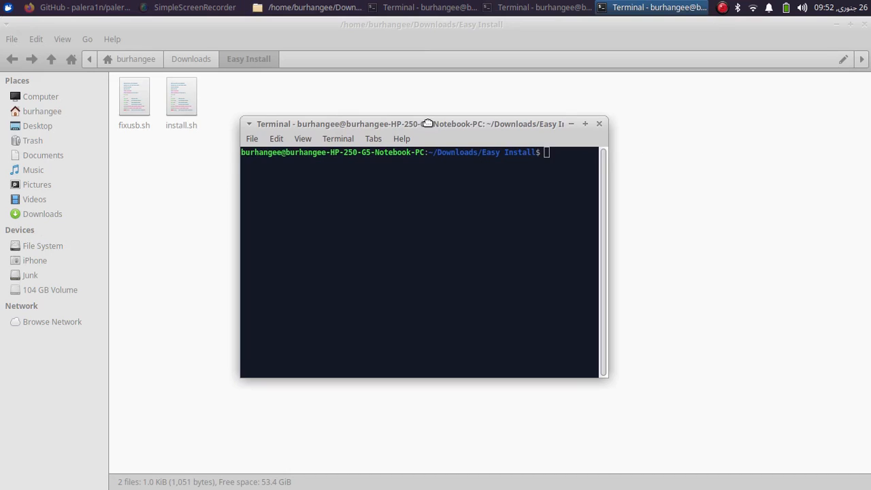
pyautogui.write('sudo bash ins')
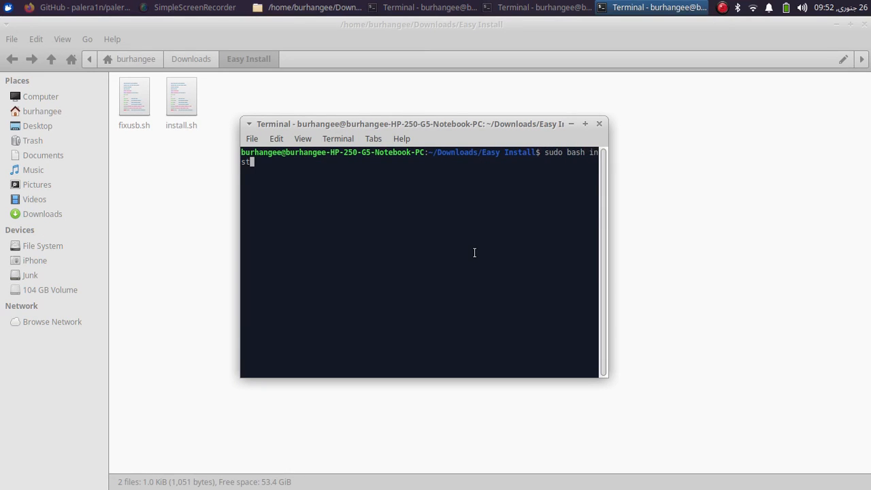
pyautogui.write('tall.sh')
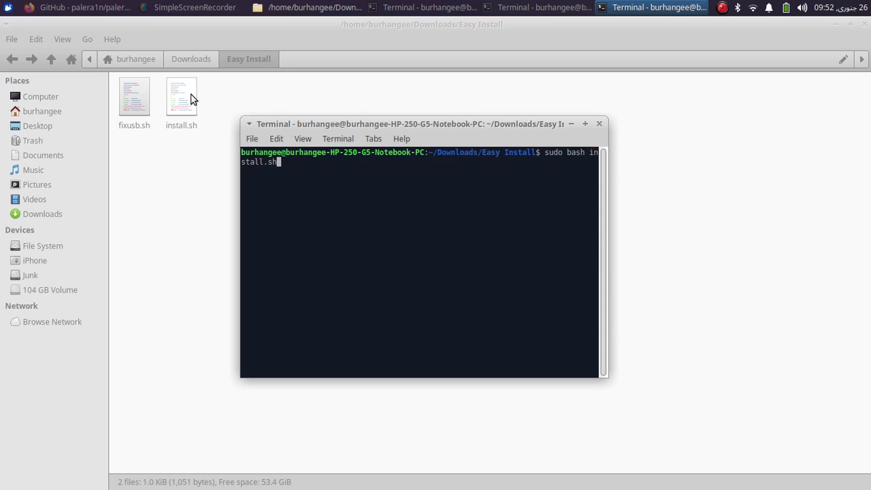
pyautogui.moveTo(376, 168)
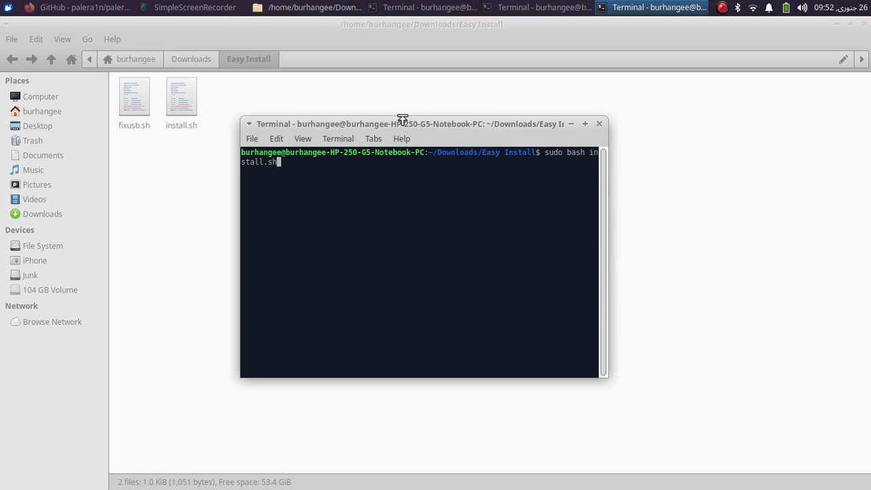
pyautogui.press('Return')
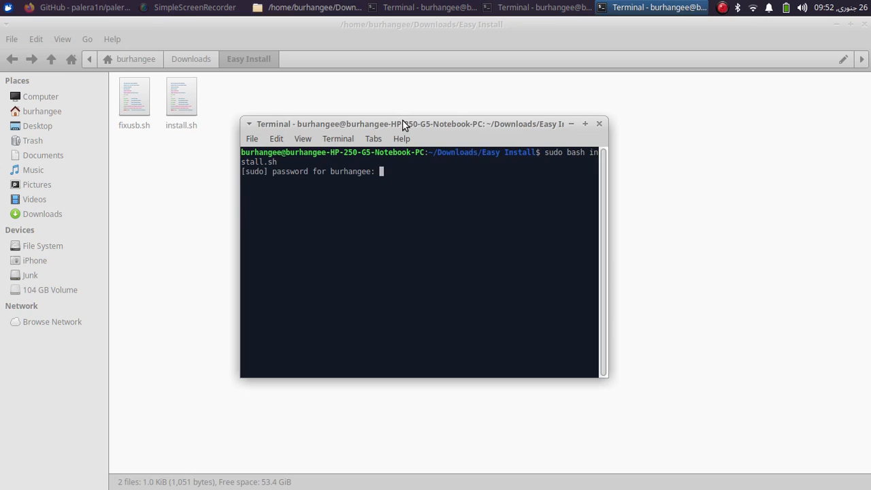
pyautogui.press('Return')
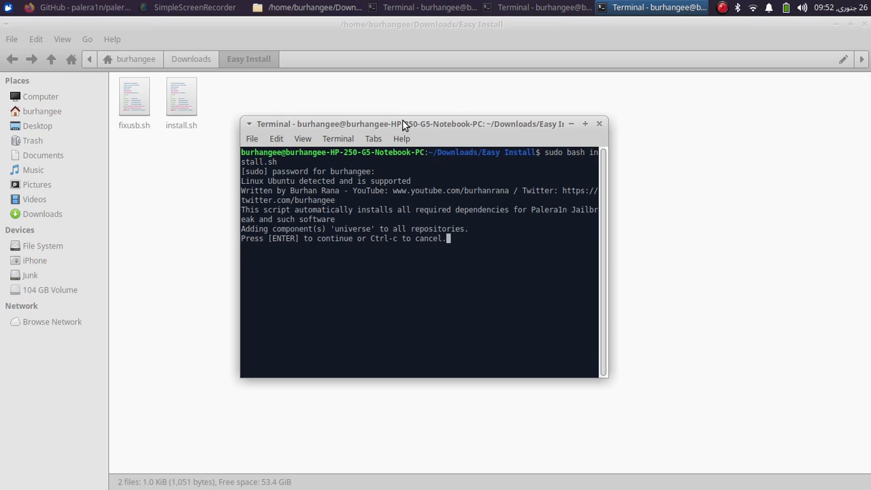
pyautogui.press('Return')
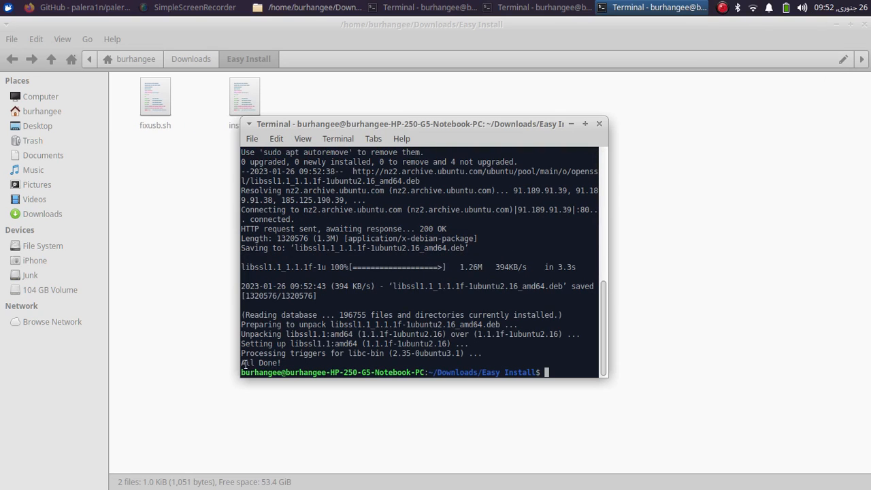
pyautogui.moveTo(682, 254)
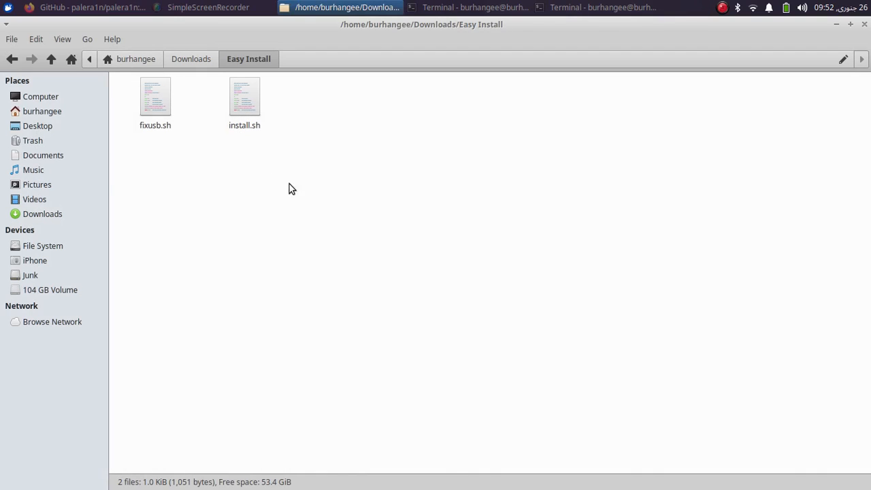
# - Open a new Easy Install terminal and run sudo bash fixusb.sh with the password
pyautogui.click(155, 102)
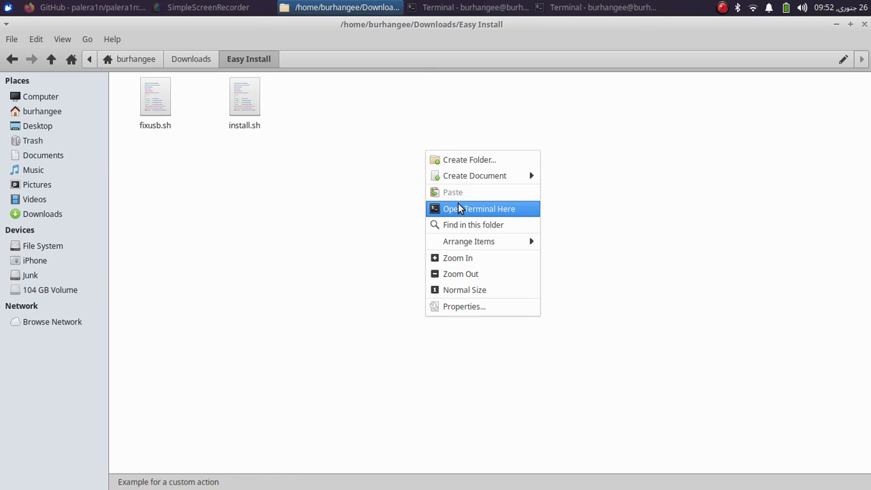
pyautogui.click(478, 209)
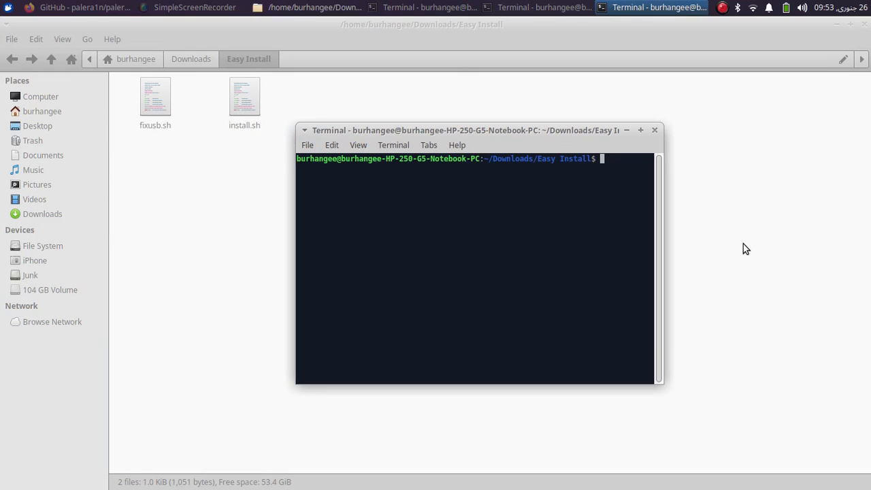
pyautogui.write('sudo')
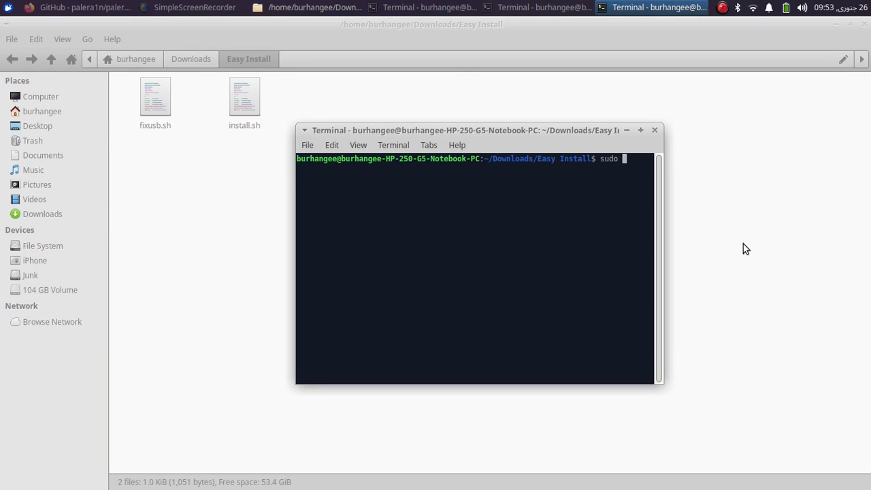
pyautogui.write('bash')
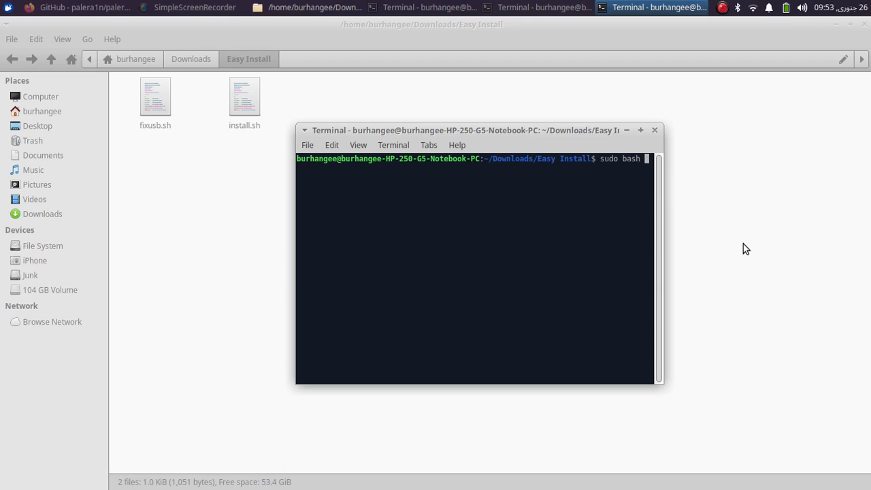
pyautogui.write('fixu')
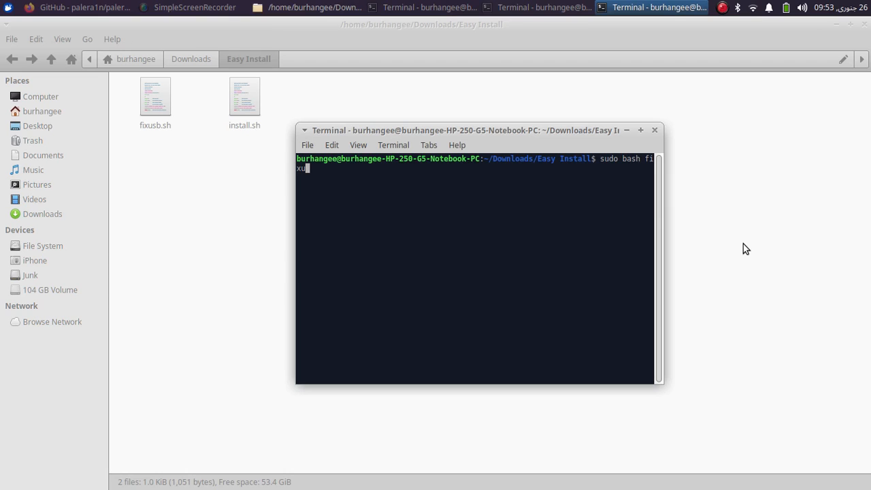
pyautogui.press('Return')
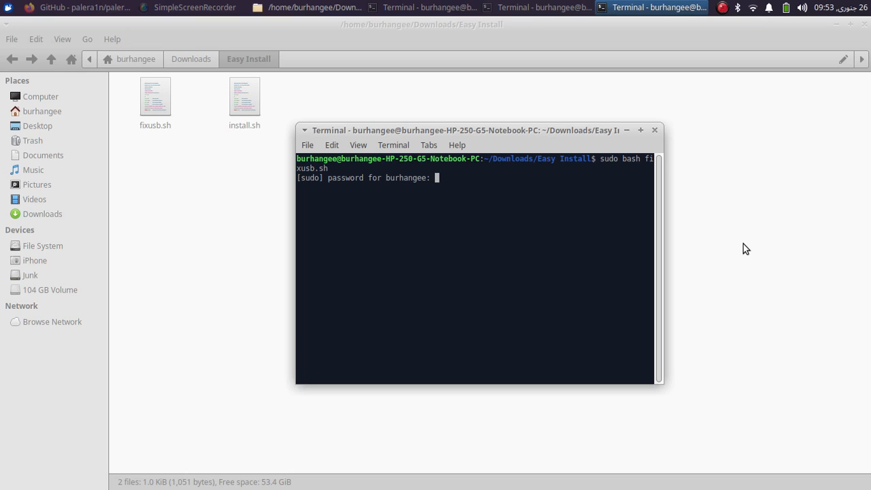
pyautogui.press('Return')
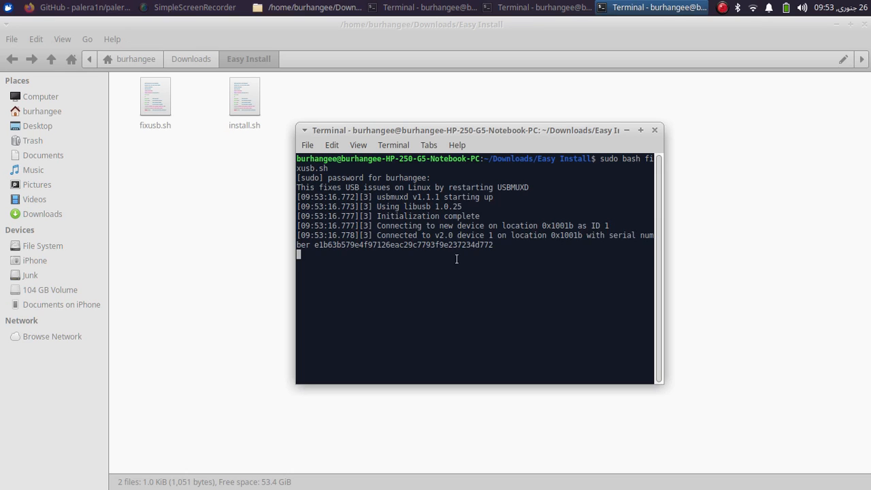
pyautogui.moveTo(641, 236)
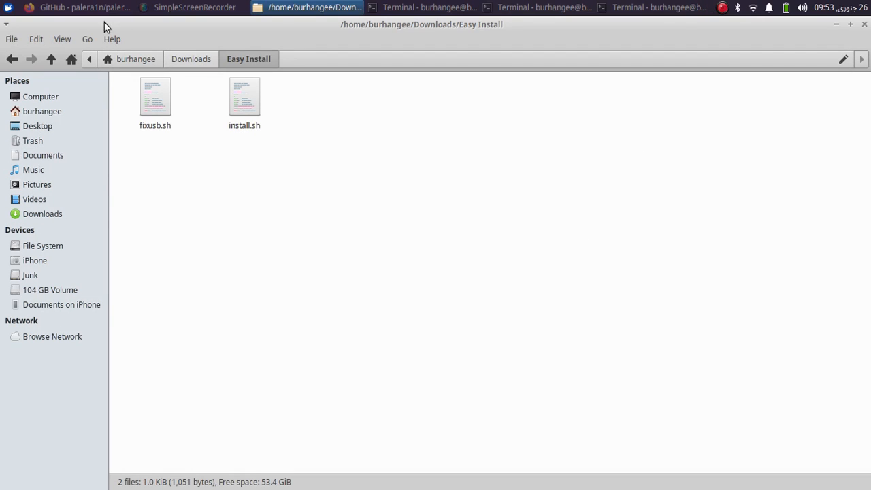
# - Copy the palera1n GitHub repository URL from the Firefox address bar
pyautogui.click(76, 7)
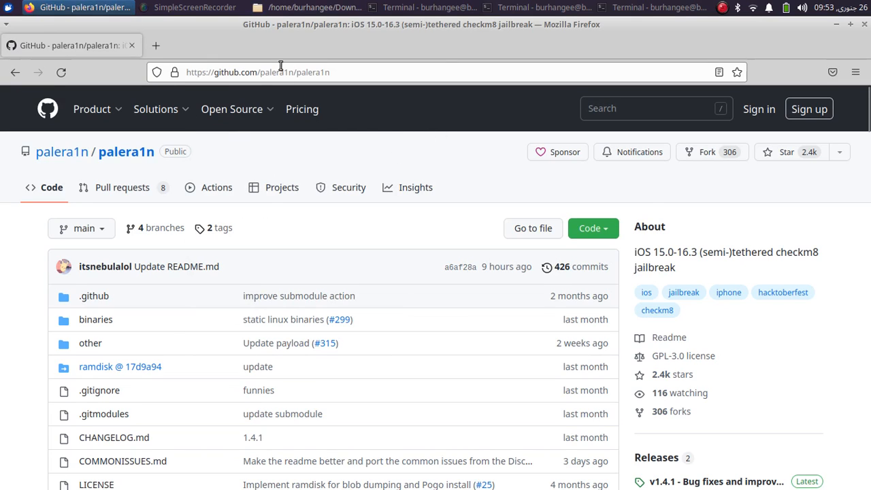
pyautogui.moveTo(416, 153)
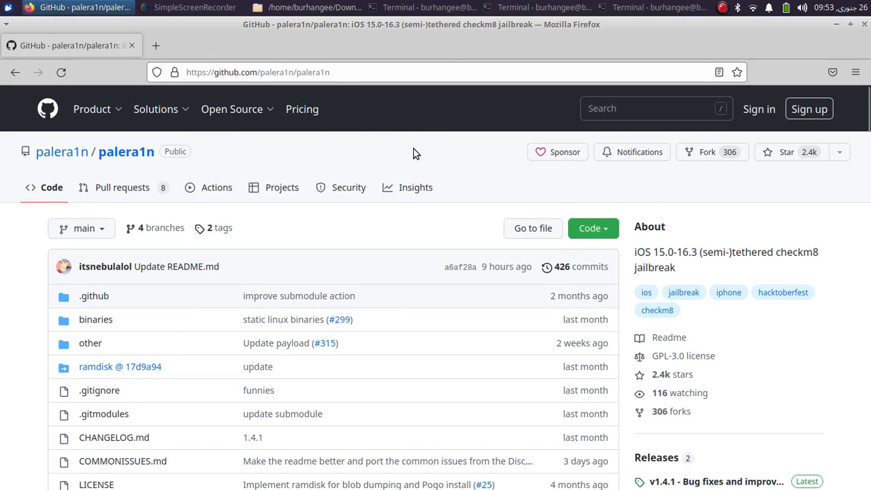
pyautogui.click(257, 73)
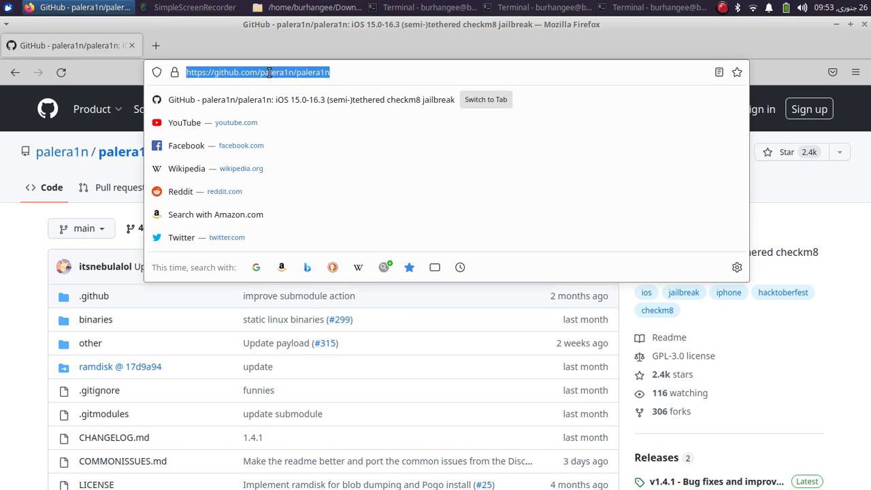
pyautogui.rightClick(258, 72)
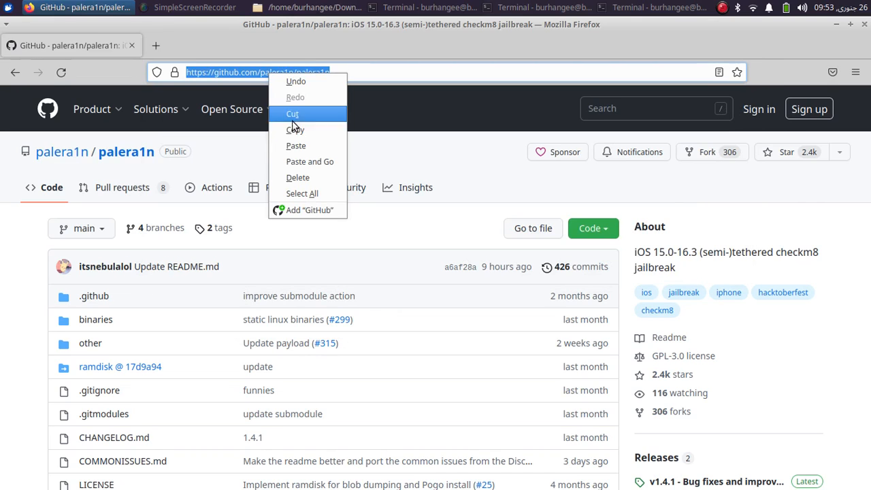
pyautogui.click(338, 7)
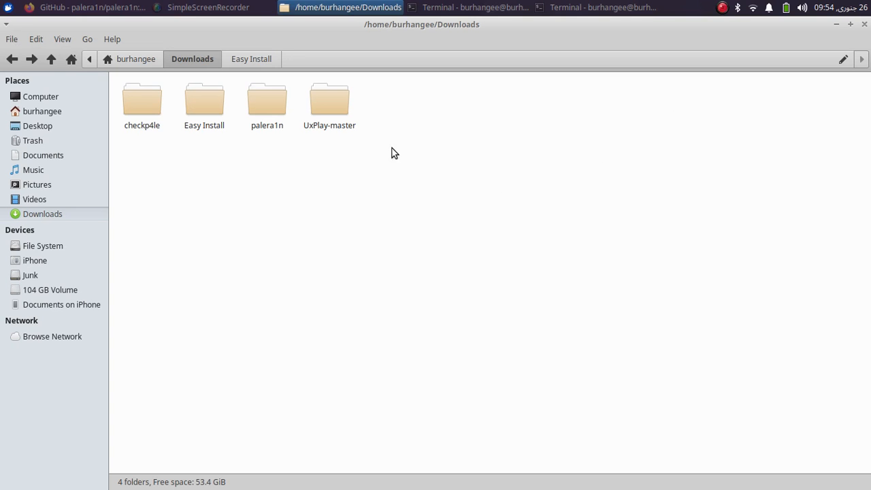
# - Enter git clone --recursive for palera1n in a Downloads terminal, then open a terminal in palera1n
pyautogui.rightClick(395, 151)
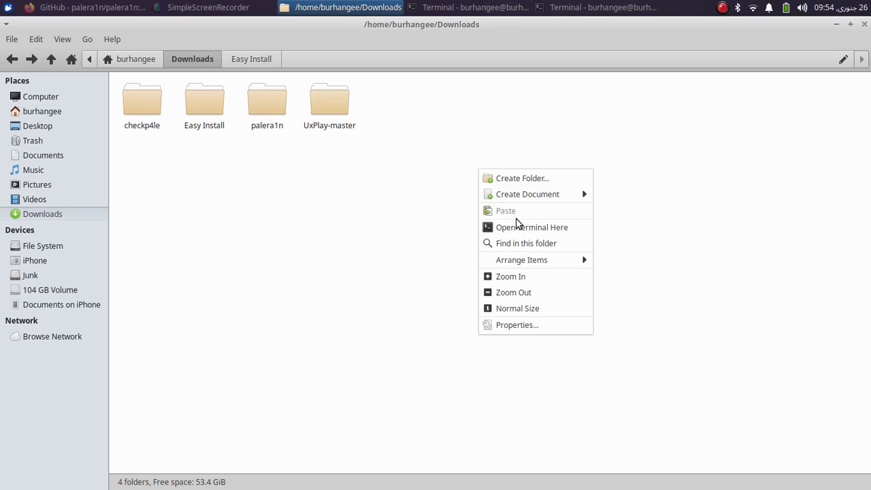
pyautogui.click(532, 227)
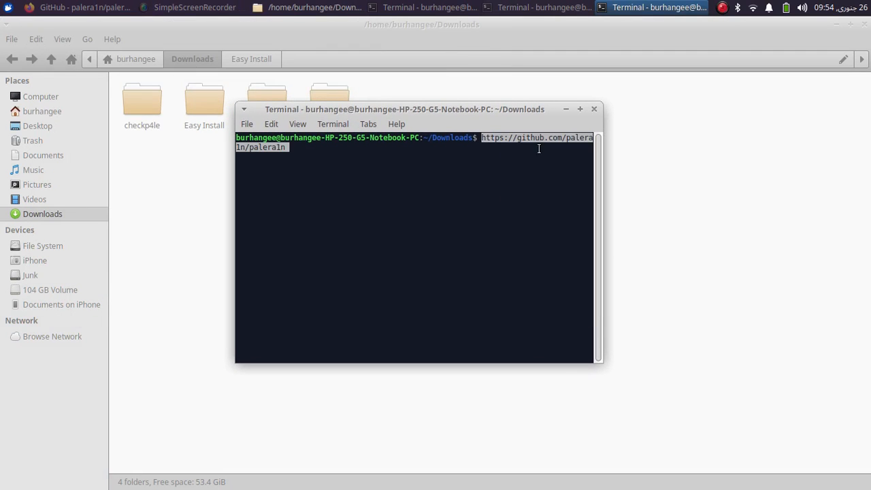
pyautogui.click(579, 109)
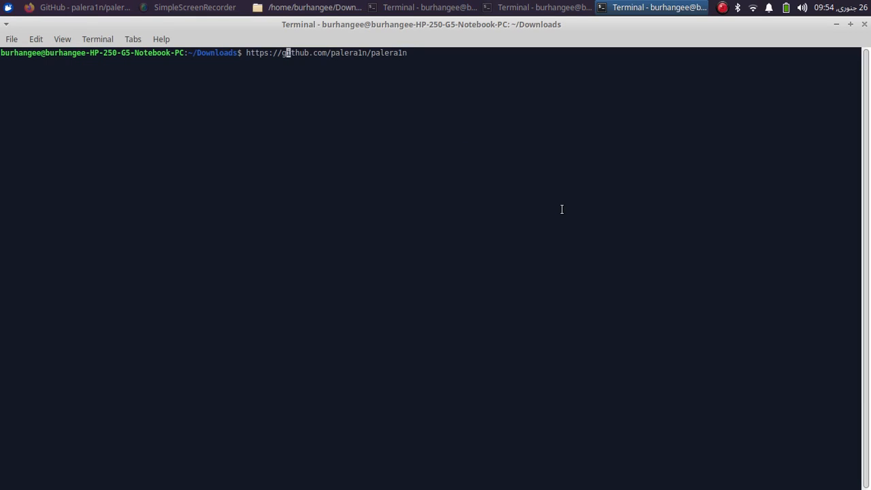
pyautogui.write('git')
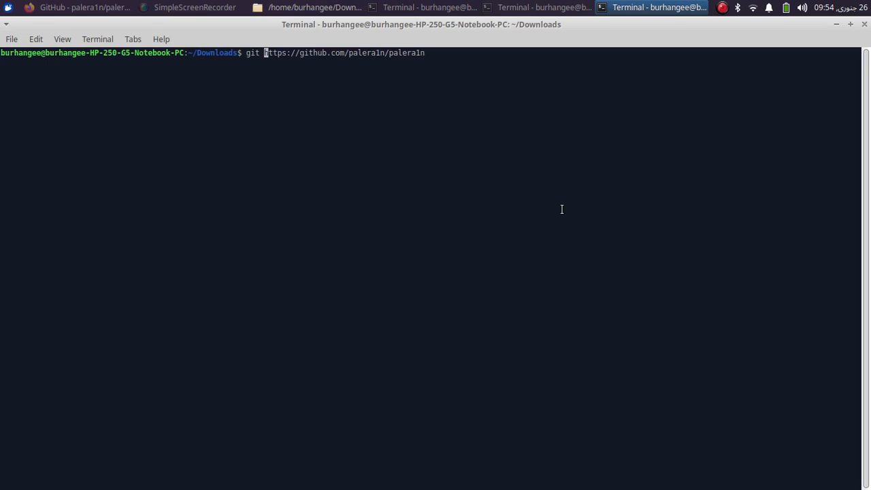
pyautogui.write('clone --')
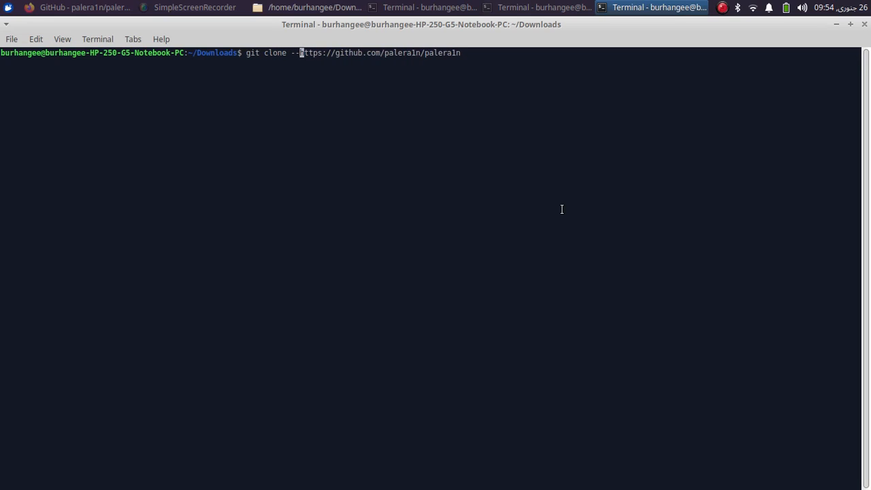
pyautogui.write('recu')
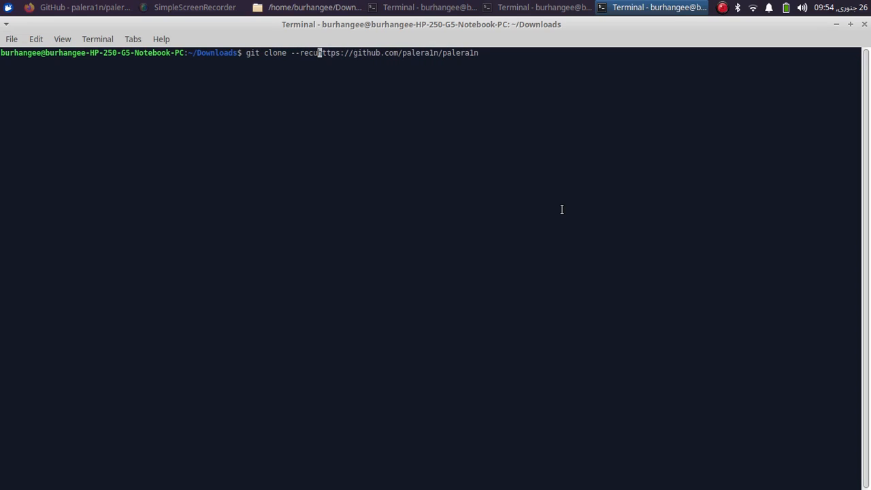
pyautogui.write('rsive')
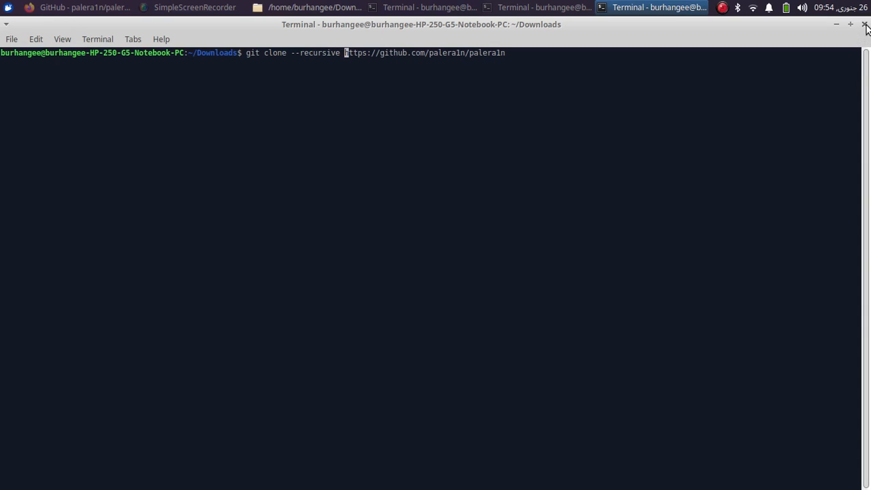
pyautogui.moveTo(838, 27)
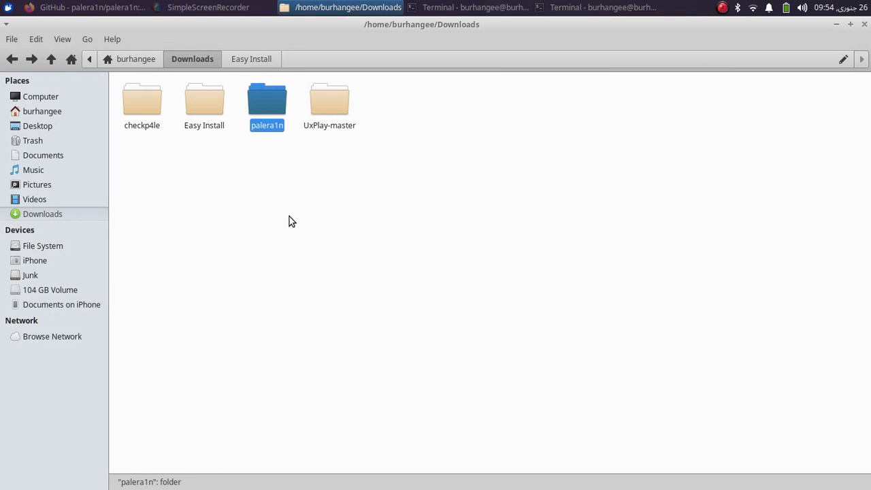
pyautogui.doubleClick(267, 102)
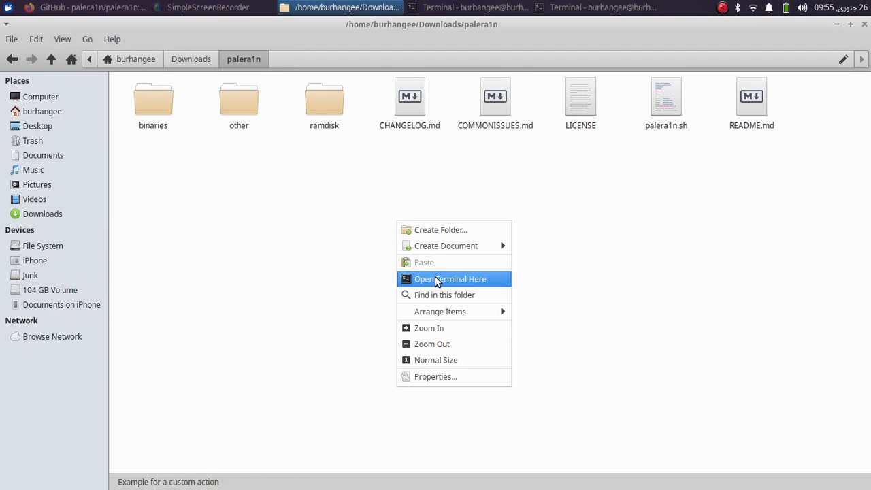
pyautogui.click(450, 279)
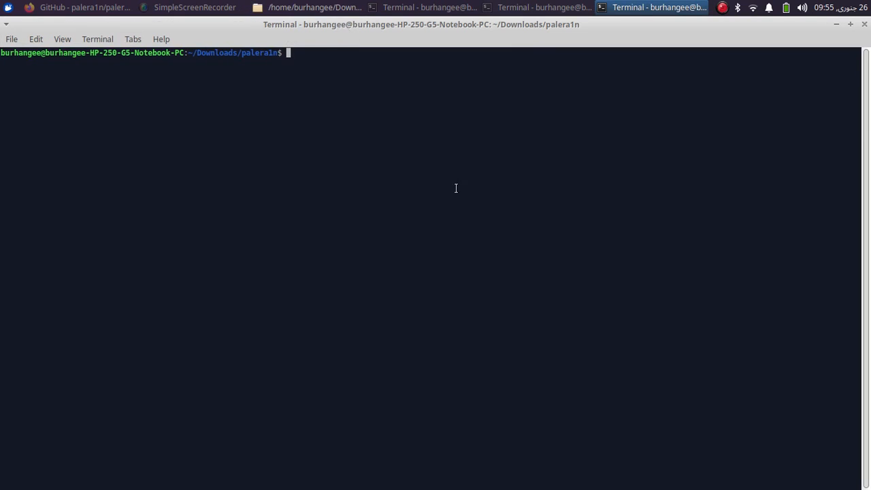
# - Run sudo ./palera1n.sh --tweaks 16.3 --semi-tethered
pyautogui.write('sudo')
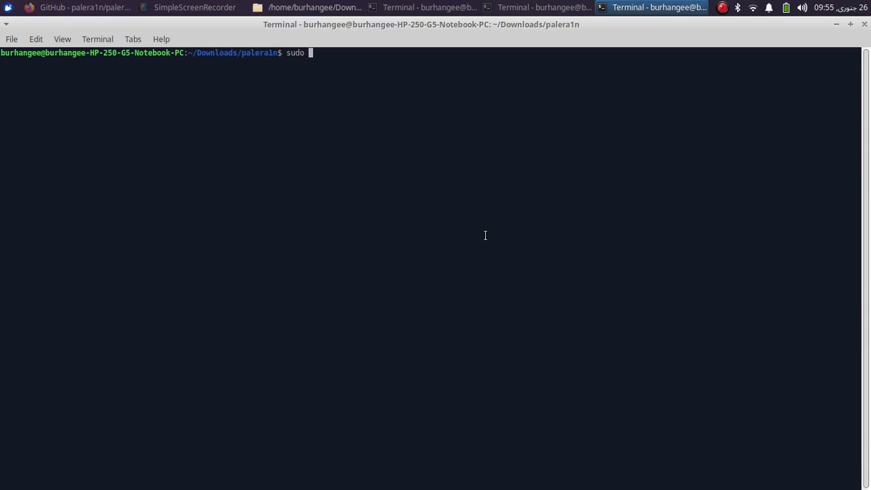
pyautogui.write('./palera1')
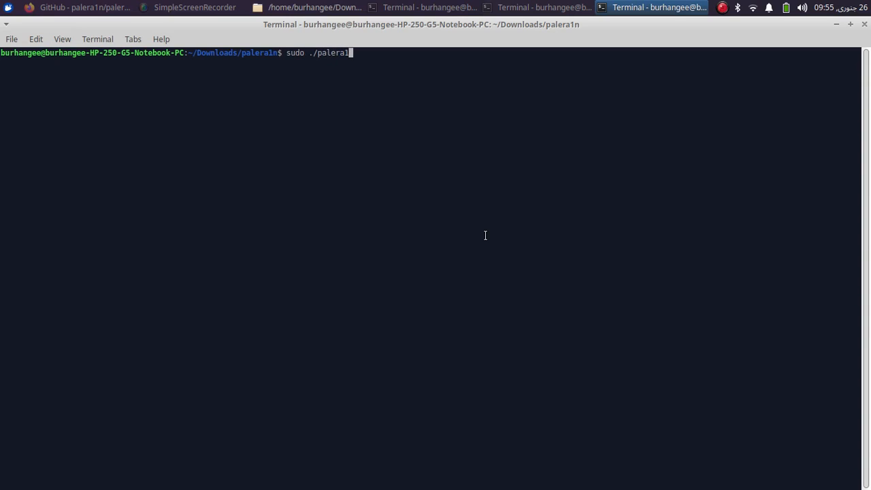
pyautogui.write('.sh')
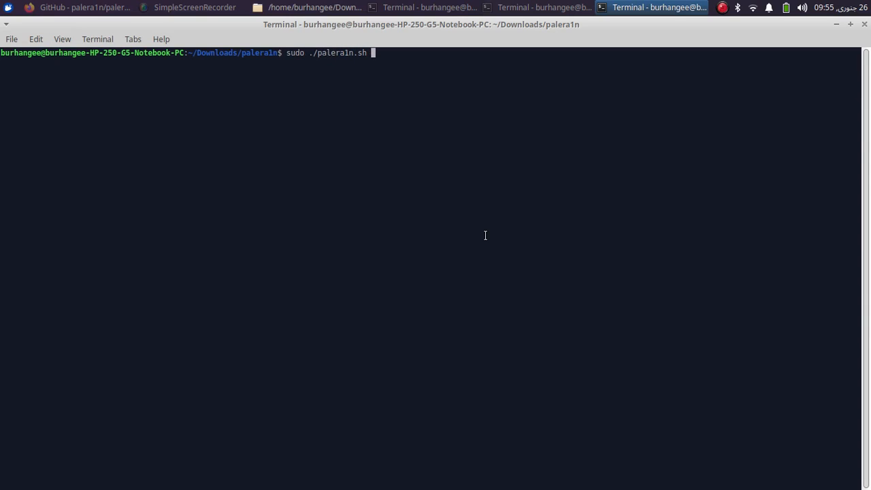
pyautogui.write('--tweaks')
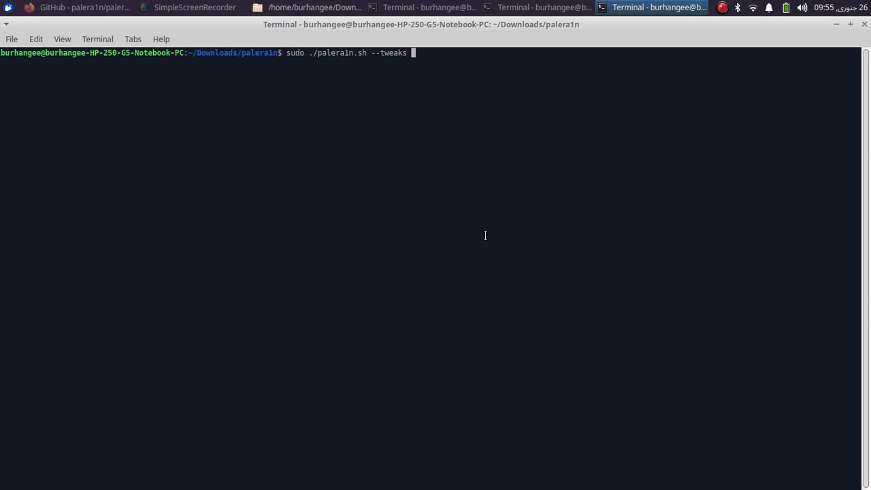
pyautogui.write('16.')
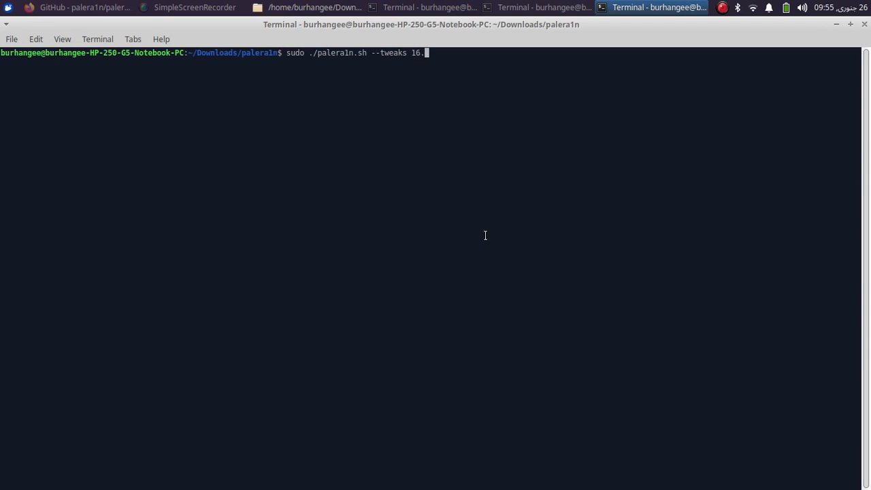
pyautogui.write('3')
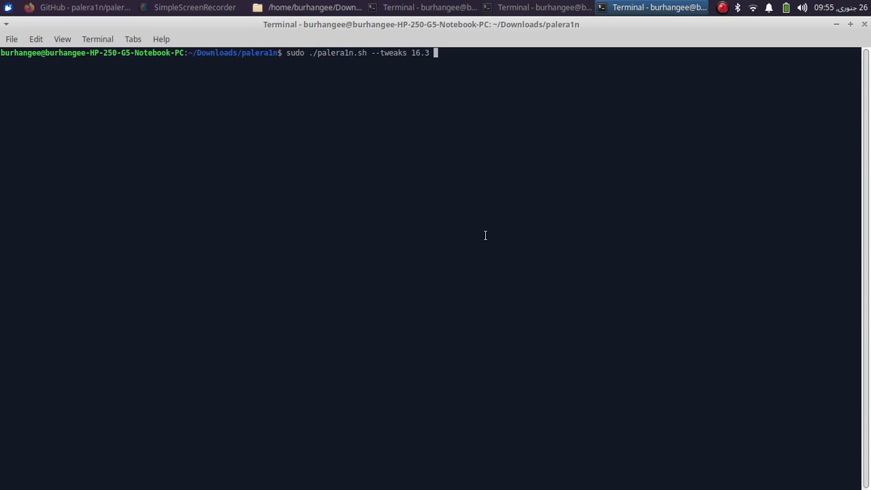
pyautogui.write('--semi')
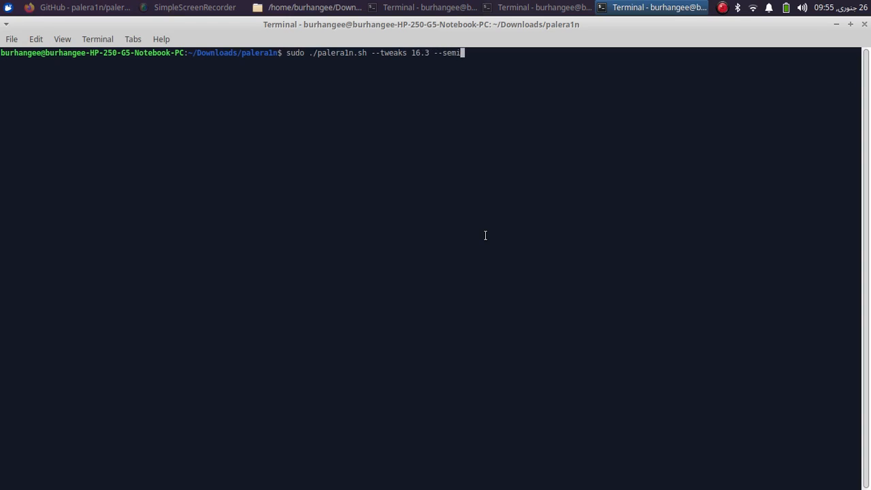
pyautogui.write('tethere')
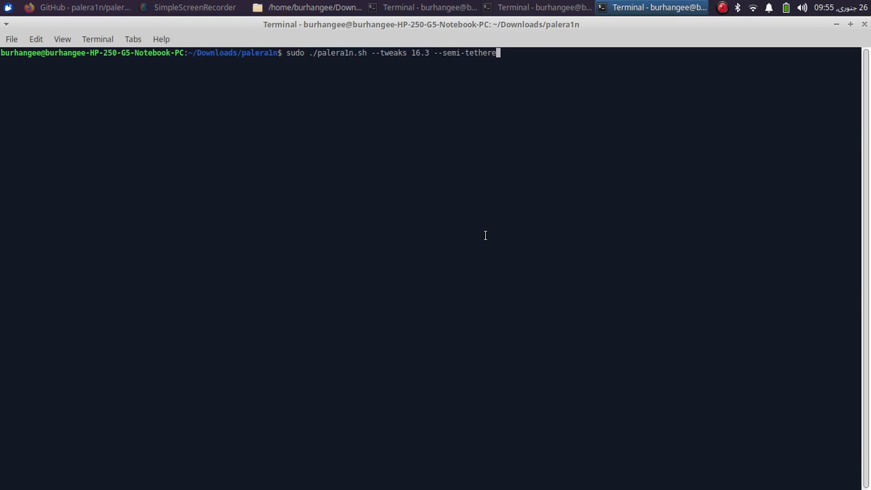
pyautogui.press('Return')
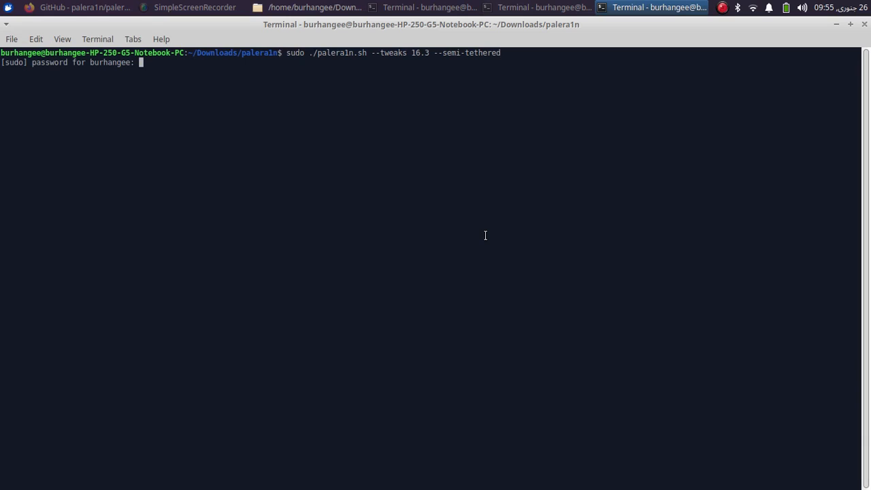
# - Submit the sudo password so palera1n installs gaster and puts the iPhone into DFU
pyautogui.press('Return')
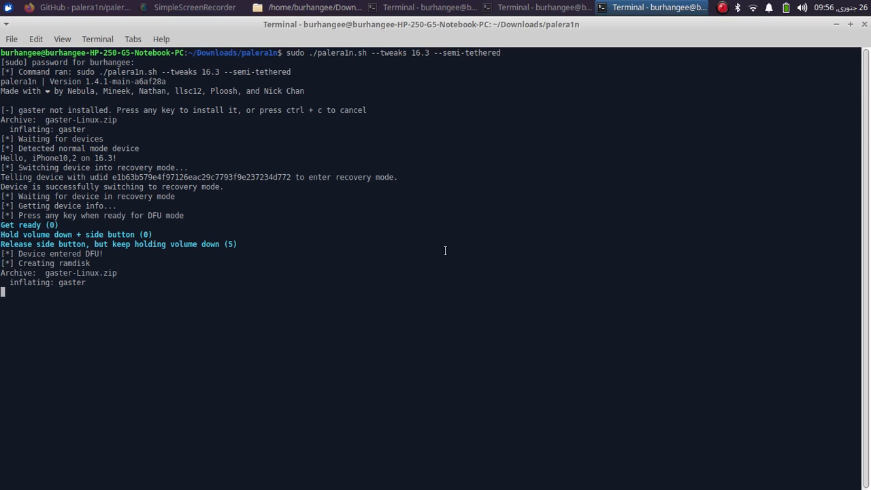
pyautogui.click(722, 7)
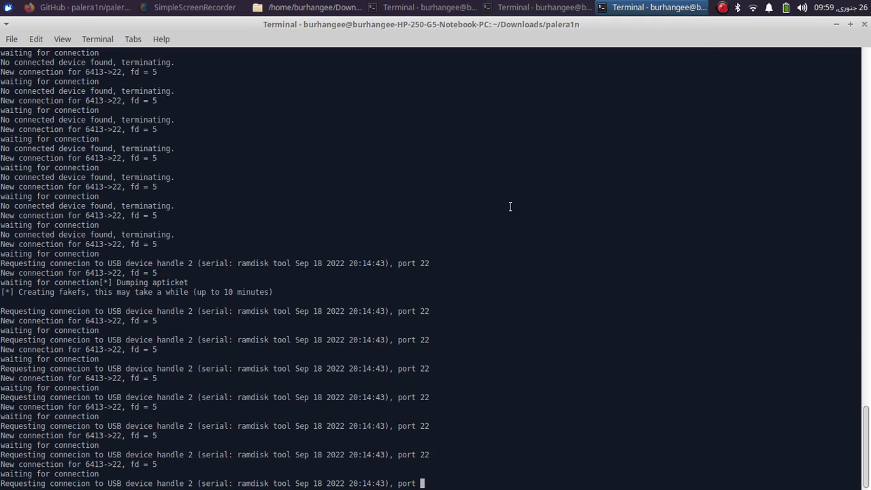
pyautogui.moveTo(65, 282)
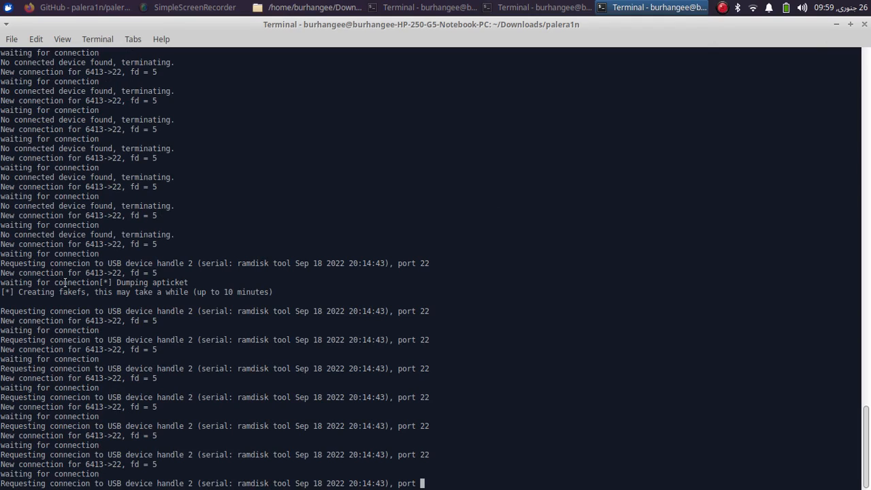
pyautogui.moveTo(582, 260)
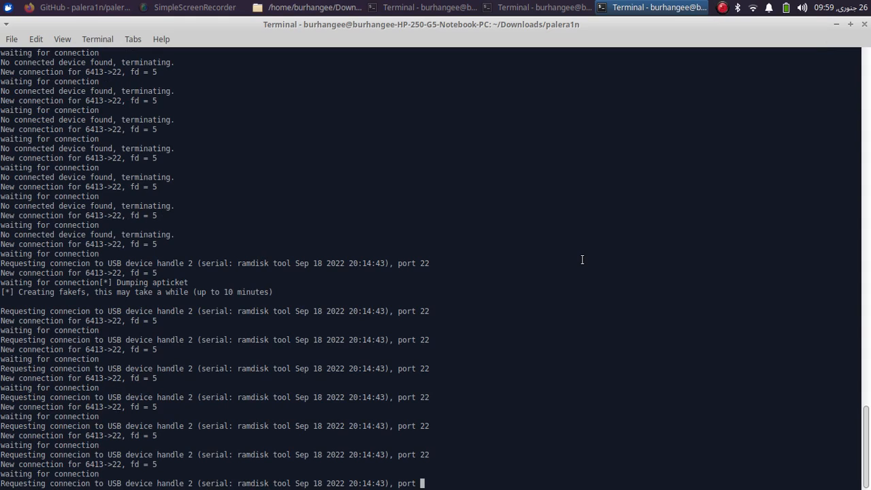
pyautogui.moveTo(102, 128)
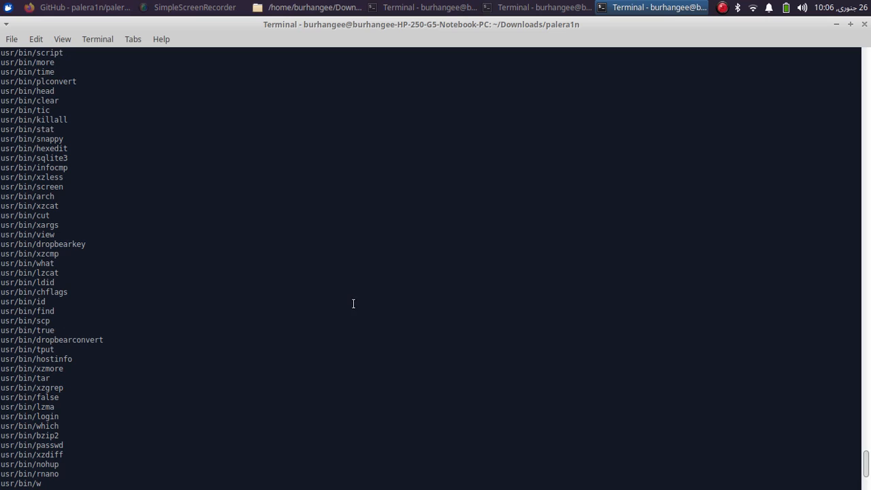
# - Scroll the palera1n output while fakefs creation finishes and the iPhone reboots
pyautogui.scroll(-3)
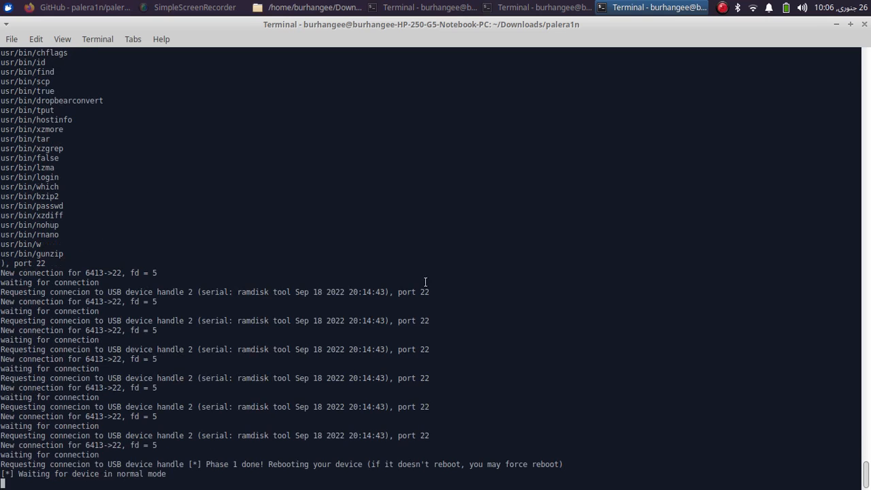
pyautogui.moveTo(525, 297)
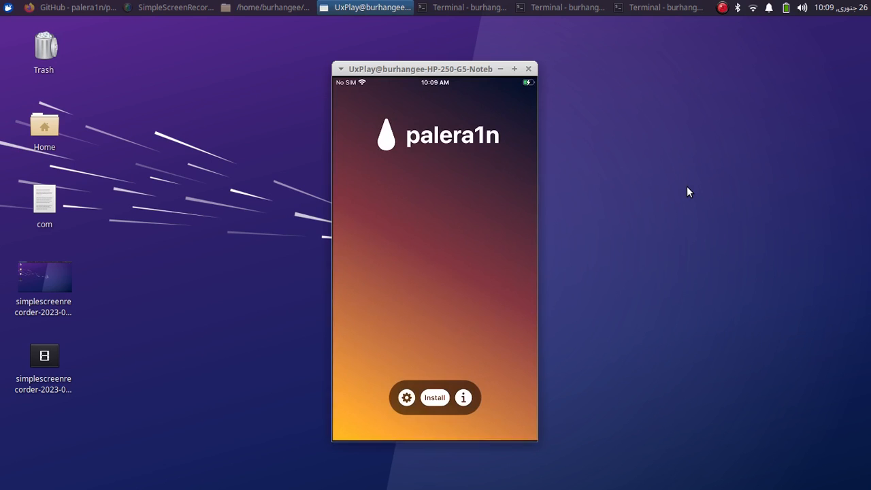
# - View the palera1n loader's device log, install the bootstrap, then respring the iPhone
pyautogui.click(463, 398)
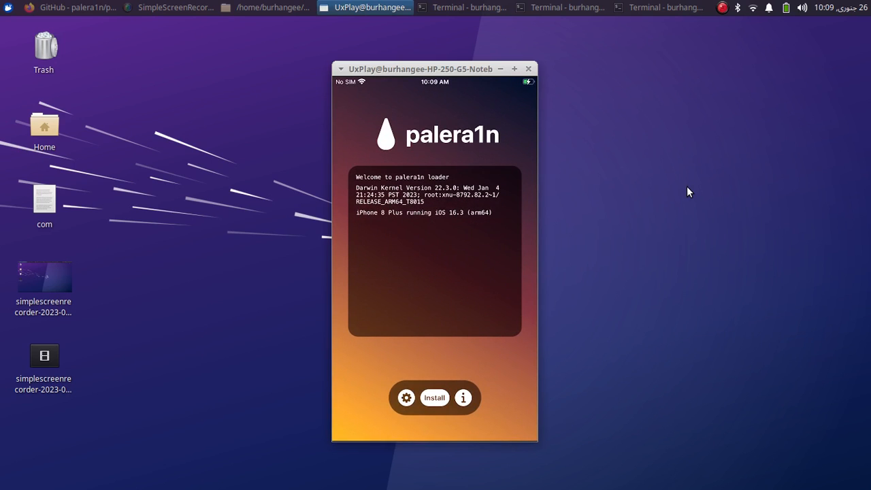
pyautogui.moveTo(457, 226)
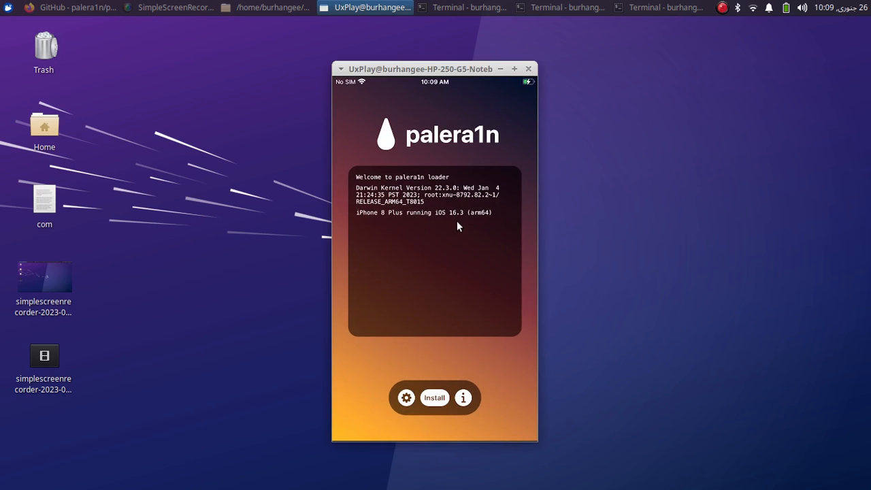
pyautogui.click(434, 398)
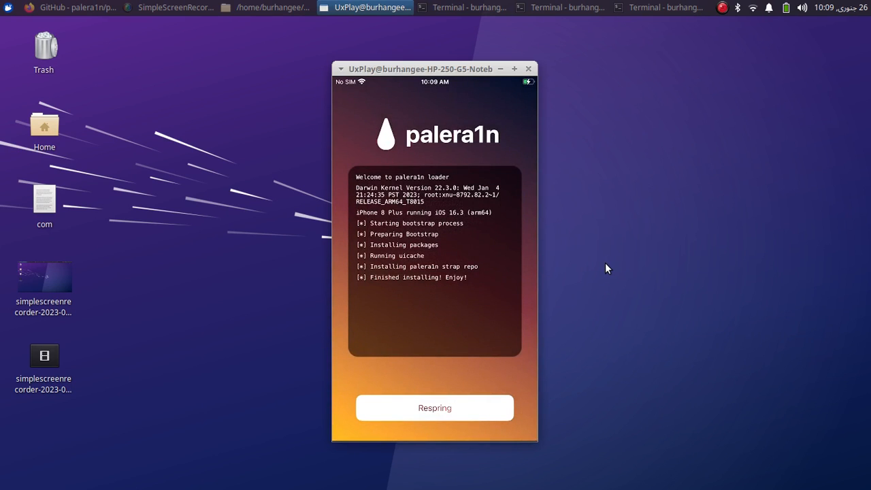
pyautogui.click(434, 407)
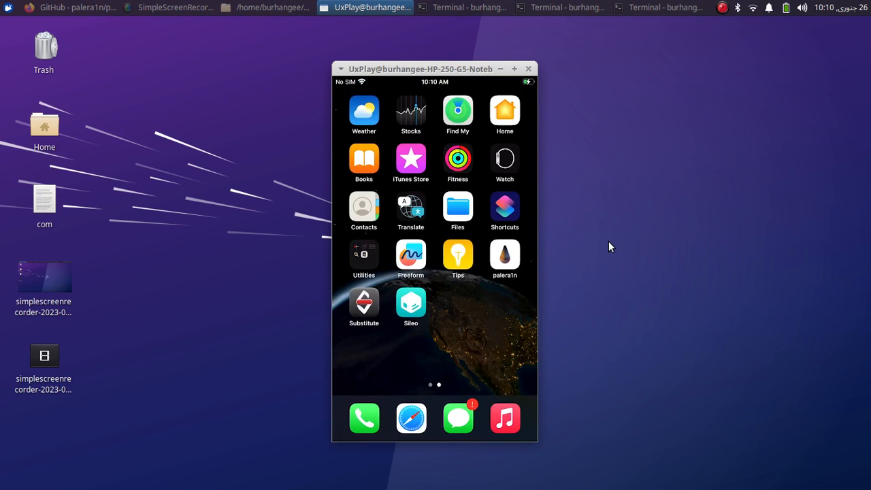
# - Upgrade all 11 pending Sileo packages, review the Sources list, then return home
pyautogui.click(410, 303)
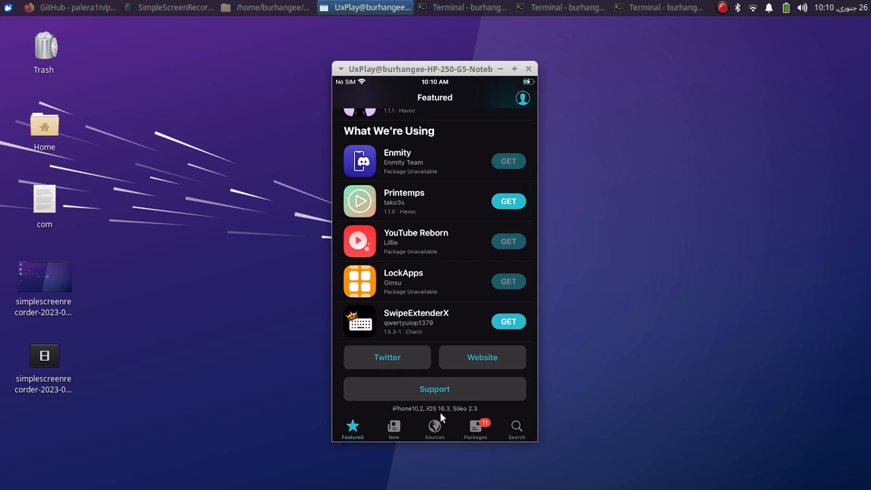
pyautogui.moveTo(676, 391)
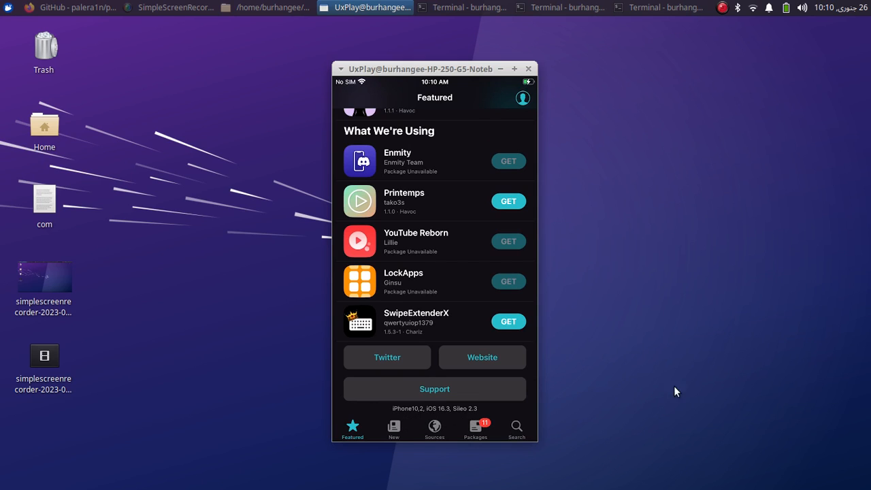
pyautogui.click(475, 428)
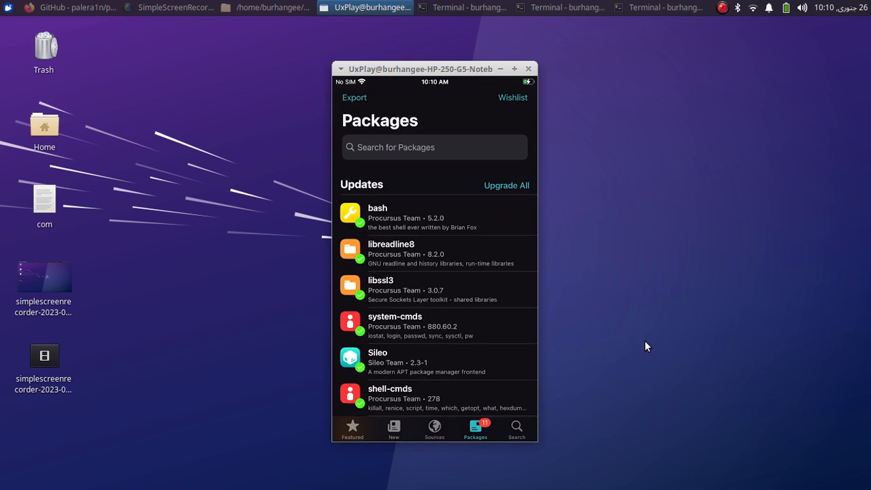
pyautogui.click(506, 185)
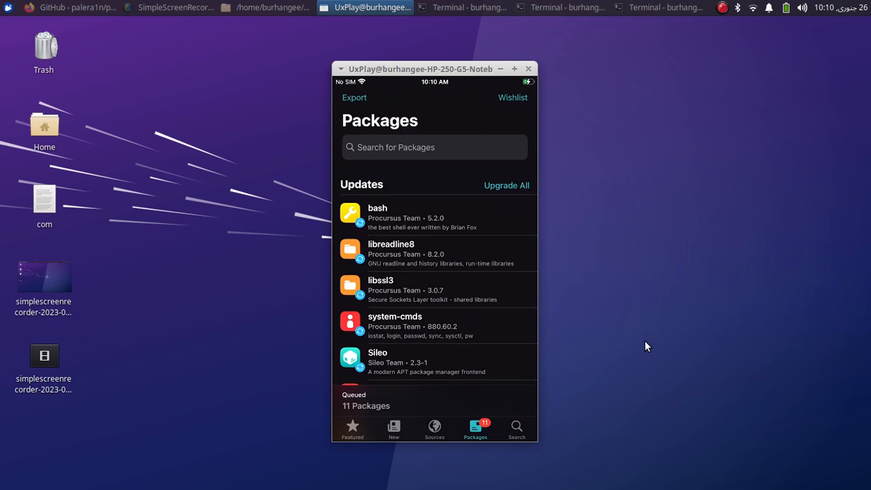
pyautogui.click(507, 185)
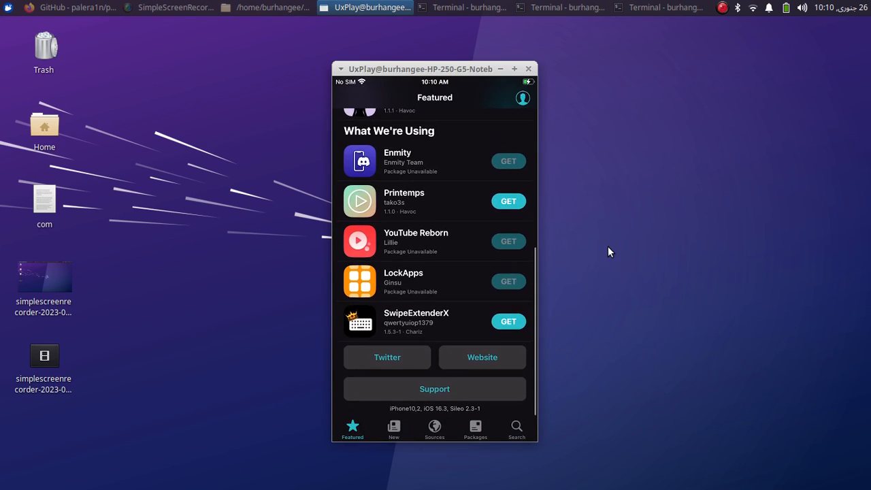
pyautogui.click(434, 429)
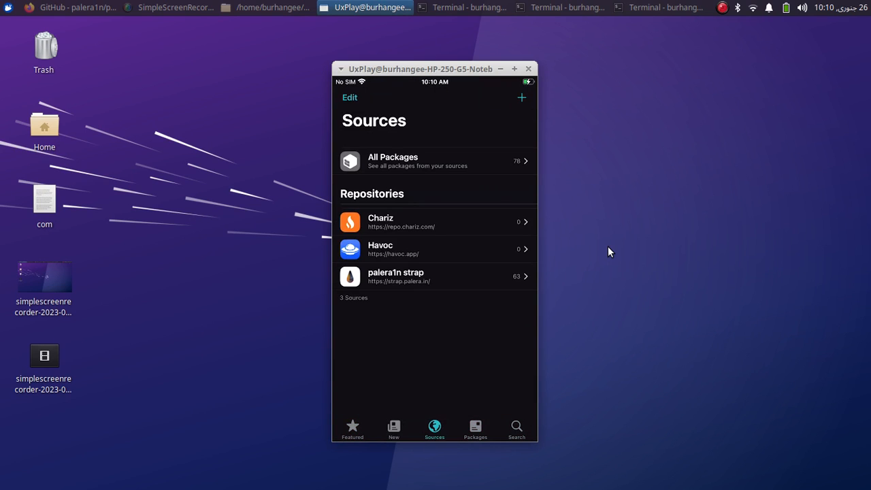
pyautogui.click(351, 427)
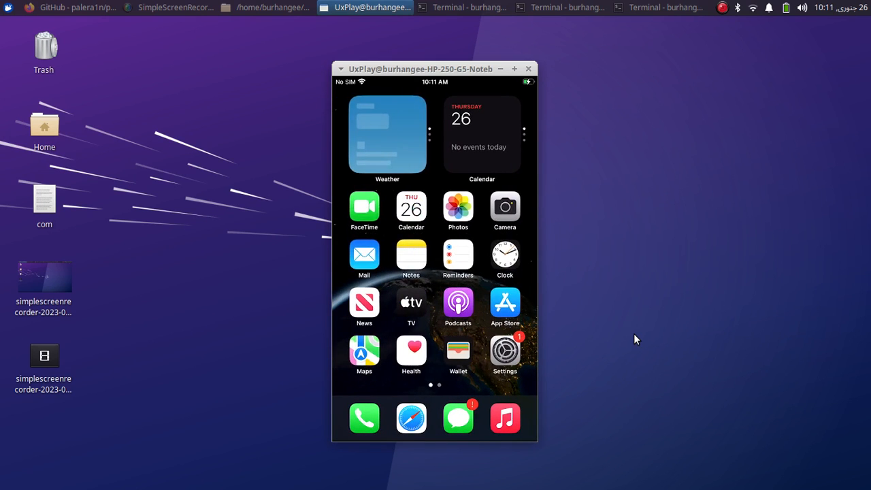
# - Swipe to the second home screen page with Sileo, Substitute and palera1n
pyautogui.moveTo(476, 272); pyautogui.dragTo(374, 272)
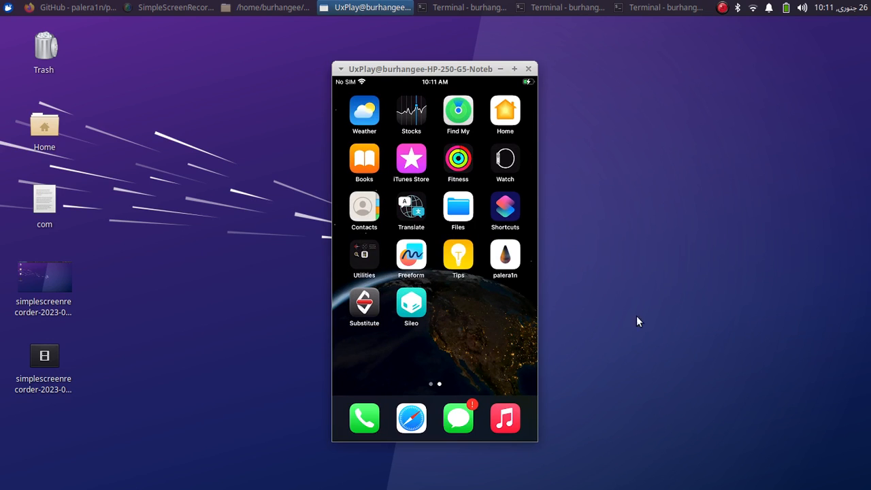
pyautogui.moveTo(632, 305)
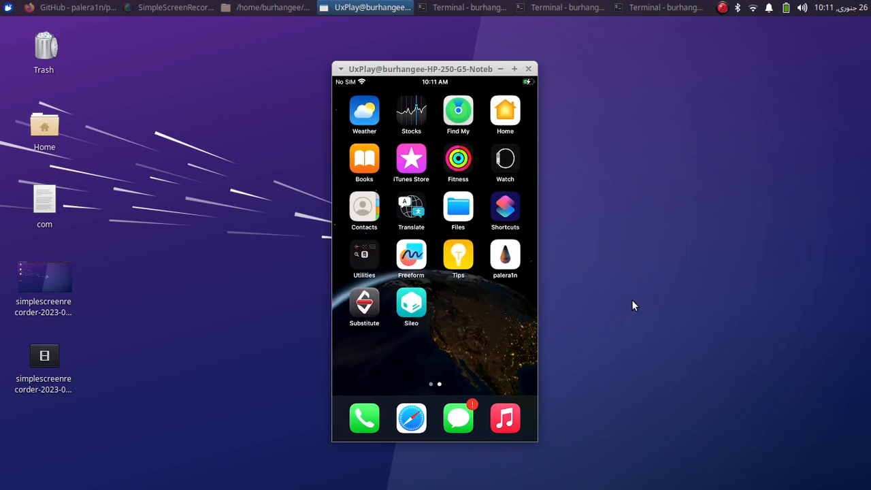